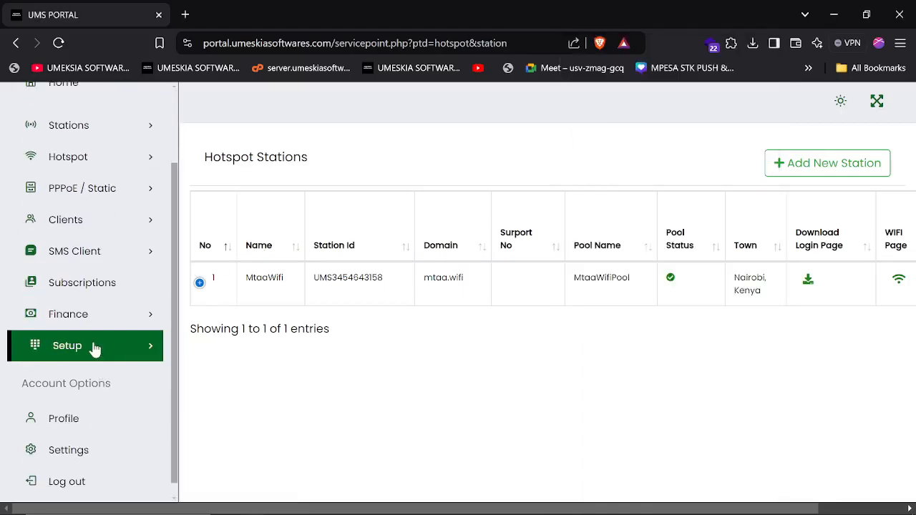
Go from the hotspot stations list to Payment Gateway Setup listing UMS PAY, MPESA, PAY STACK and ioTec
left_click(67, 345)
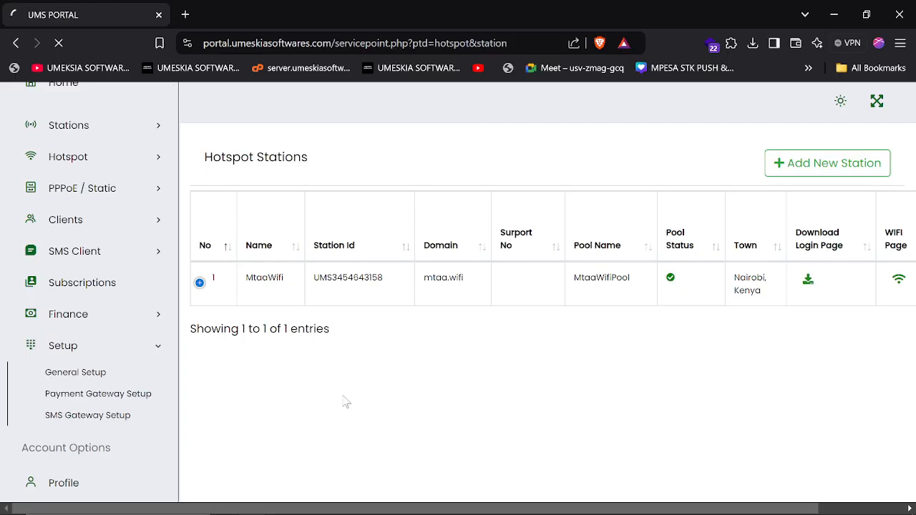
left_click(98, 393)
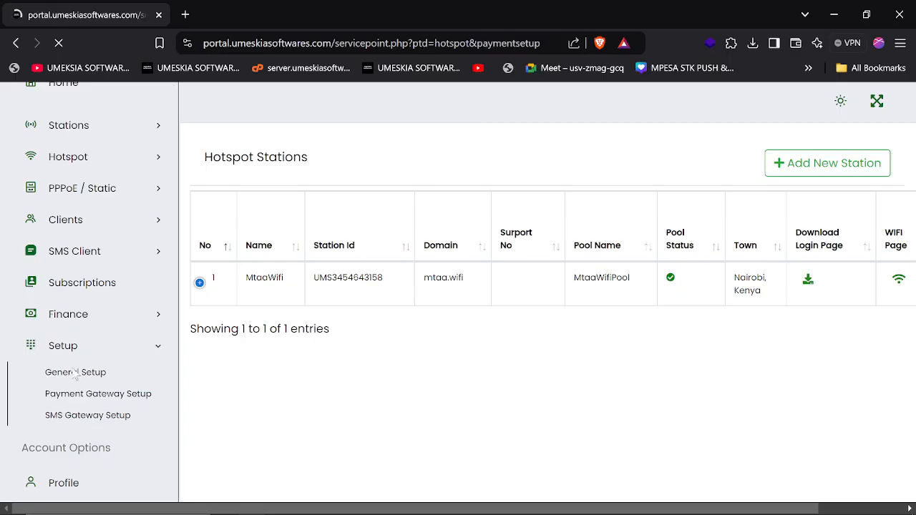
left_click(98, 393)
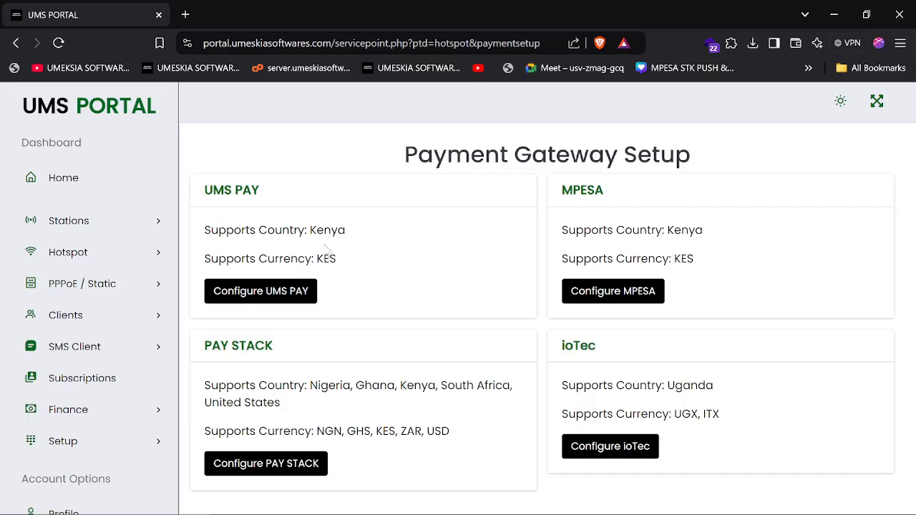
double_click(587, 229)
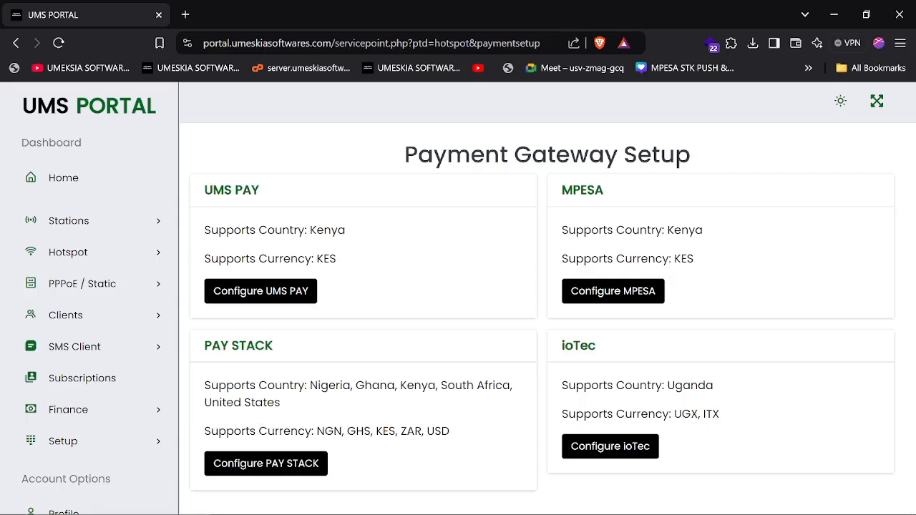
mouse_move(355, 406)
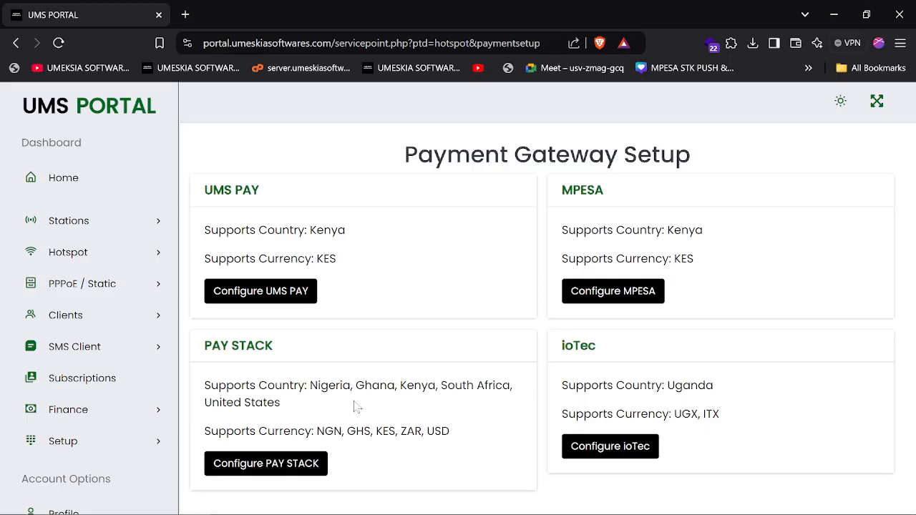
left_click(261, 291)
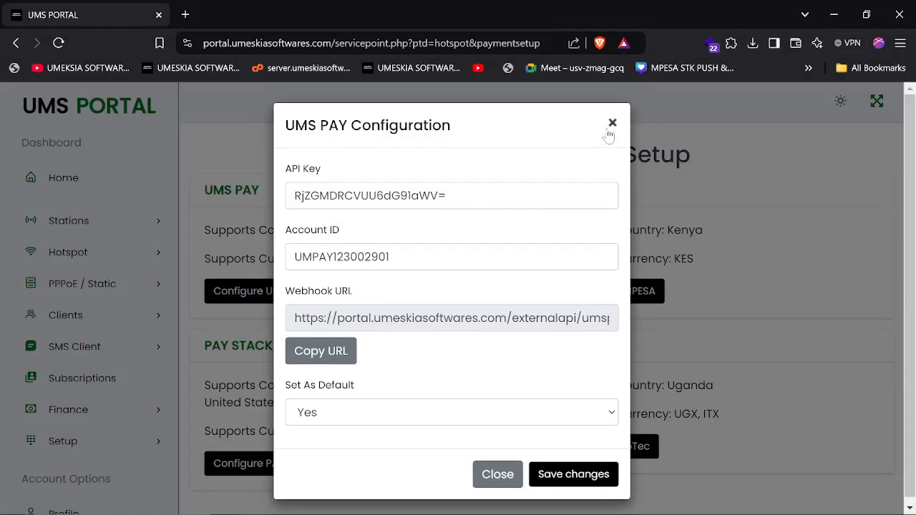
triple_click(451, 195)
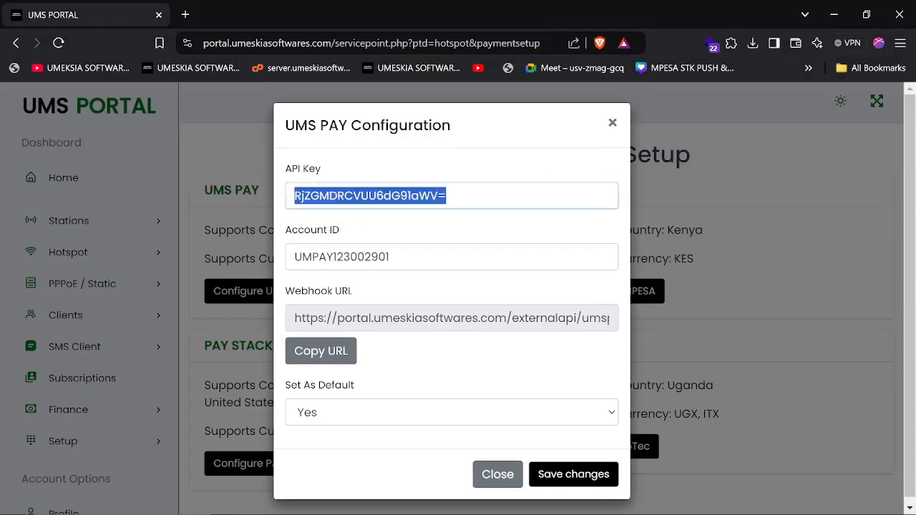
left_click(498, 474)
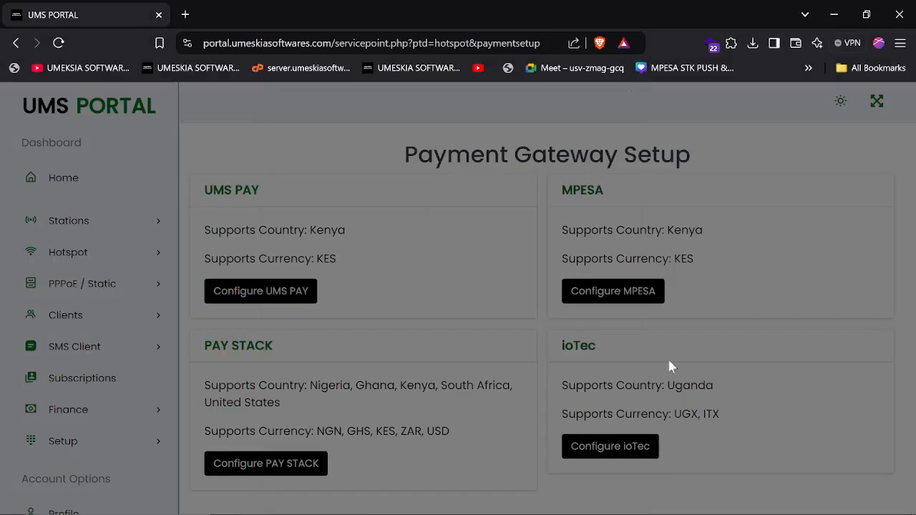
left_click(613, 290)
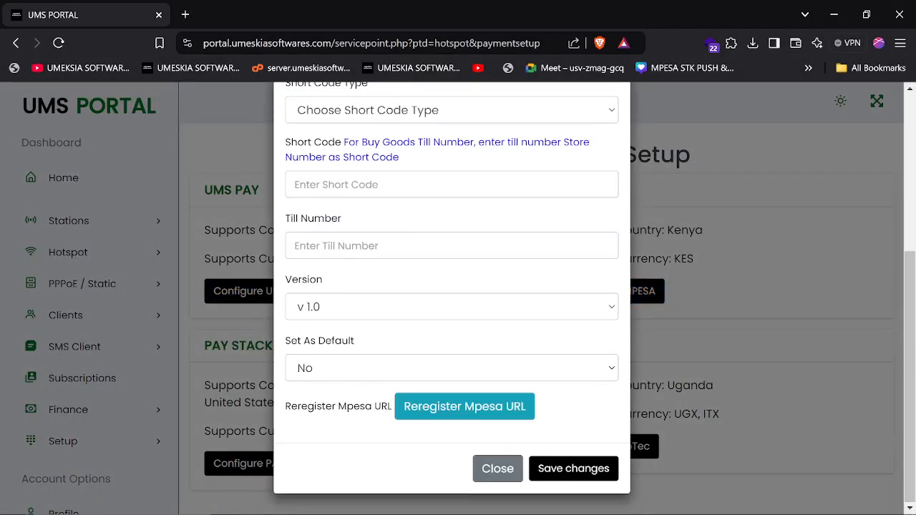
scroll("up", 3)
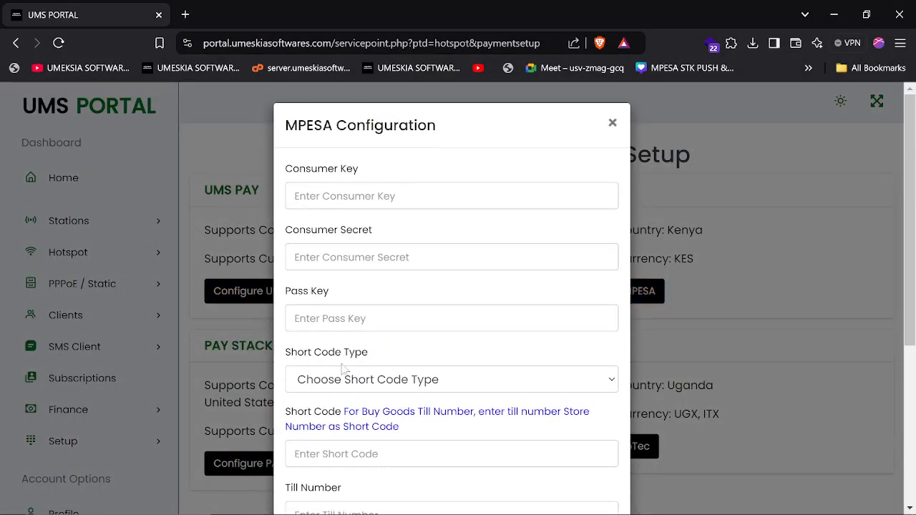
left_click(452, 368)
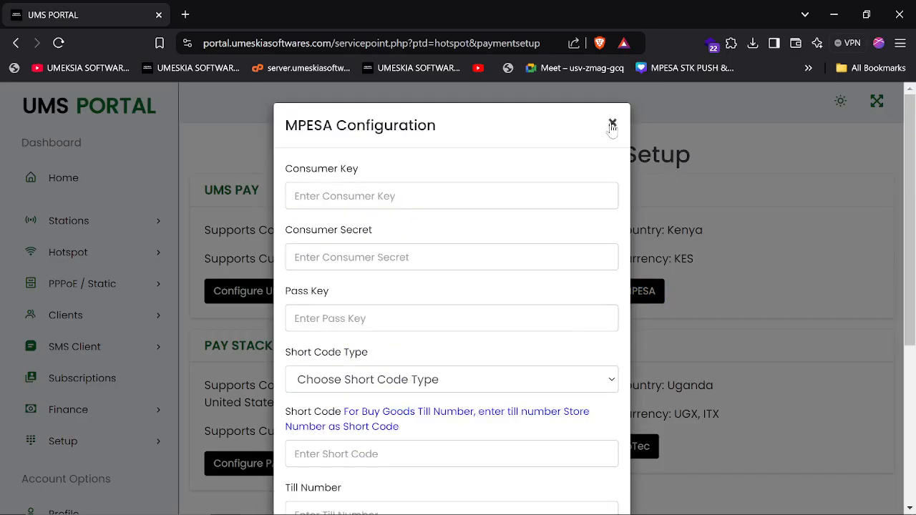
left_click(613, 123)
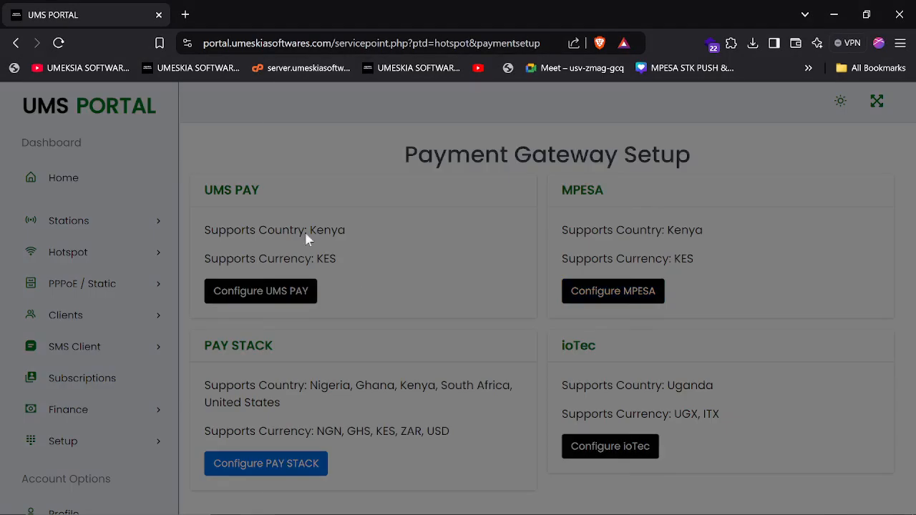
left_click(267, 464)
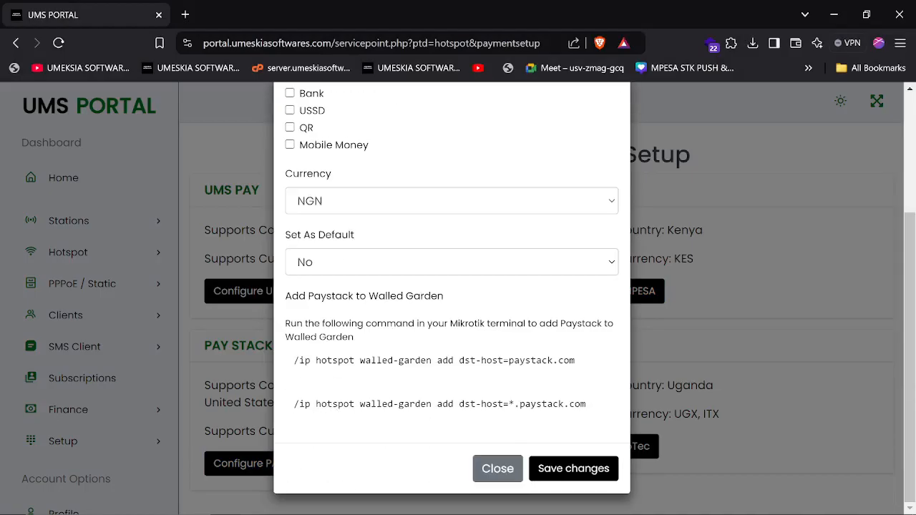
left_click(498, 469)
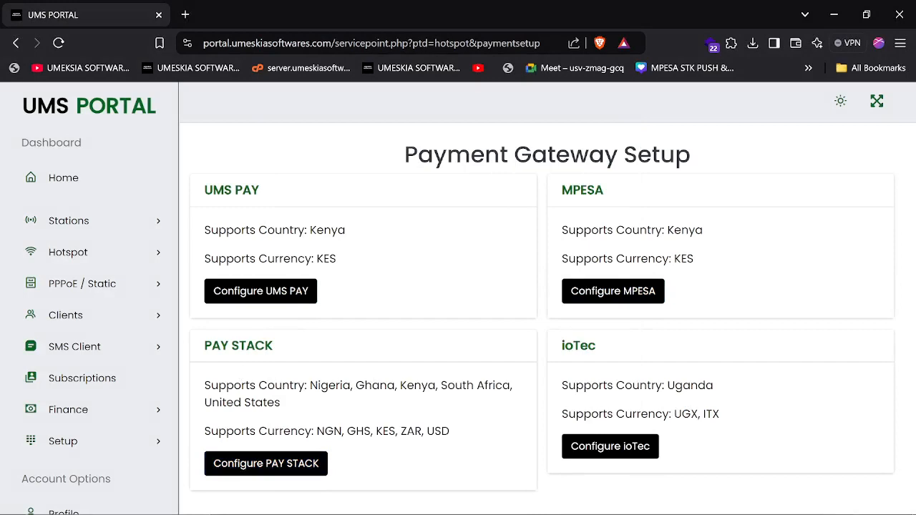
Review the UMS PAY configuration with Set As Default on Yes and close it back to the gateway list
left_click(610, 447)
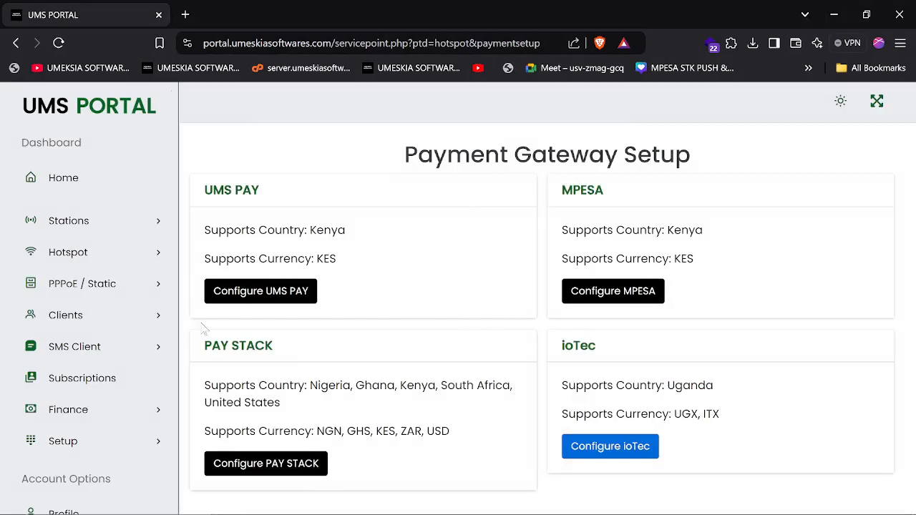
mouse_move(538, 357)
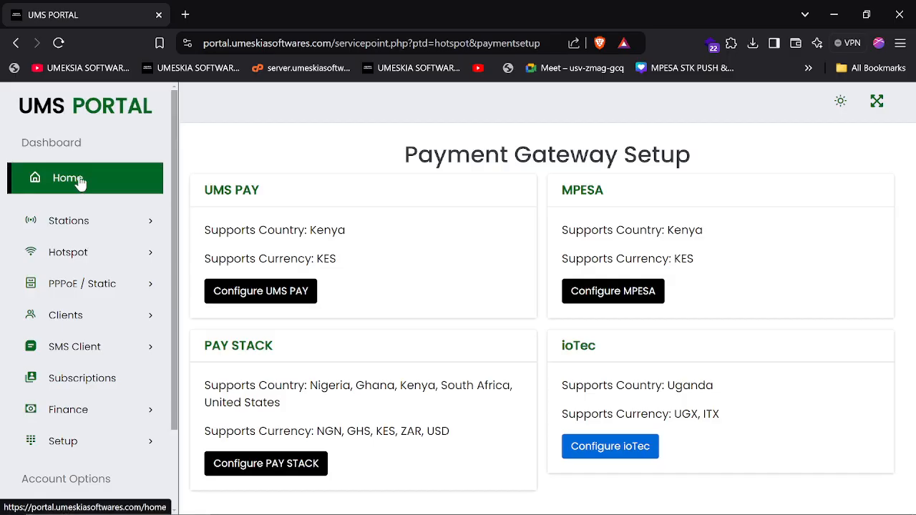
mouse_move(260, 291)
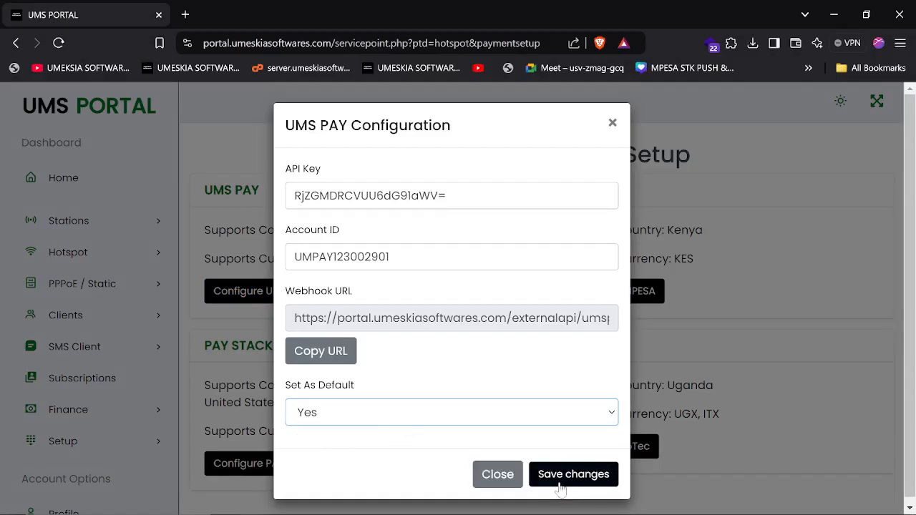
mouse_move(332, 174)
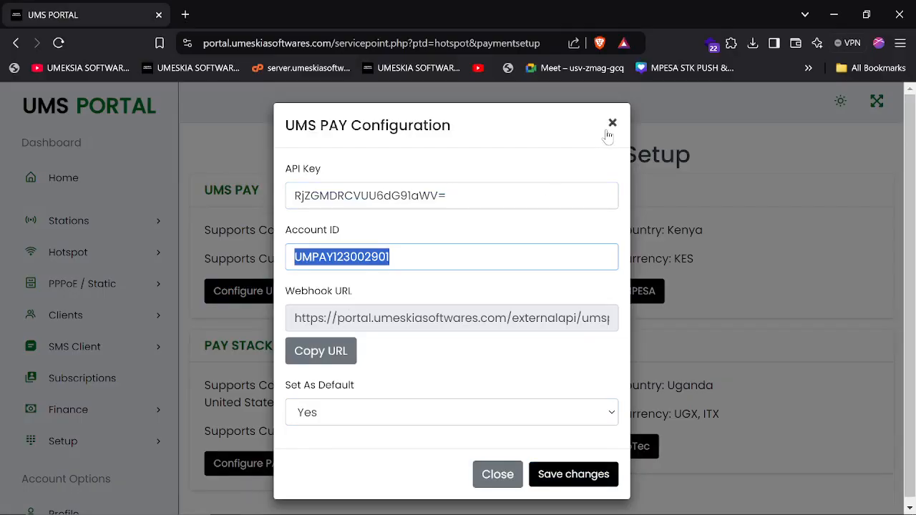
left_click(613, 123)
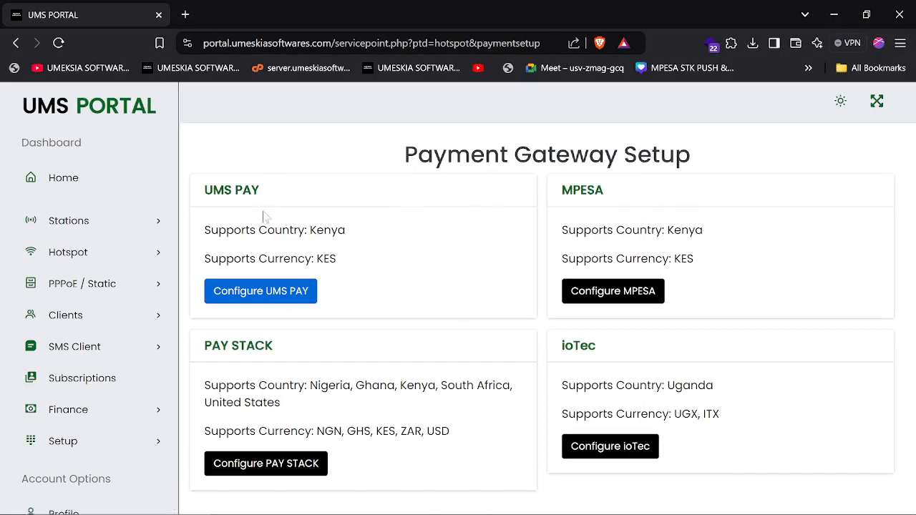
left_click(68, 221)
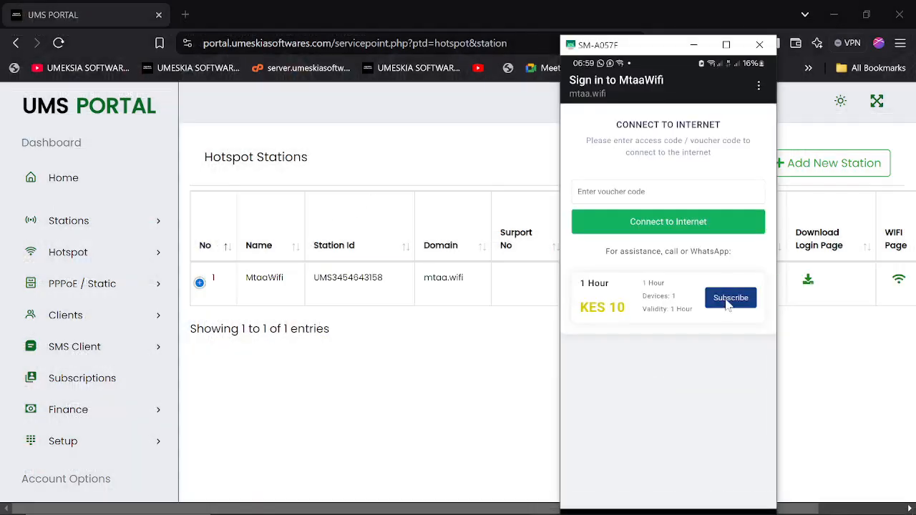
mouse_move(630, 269)
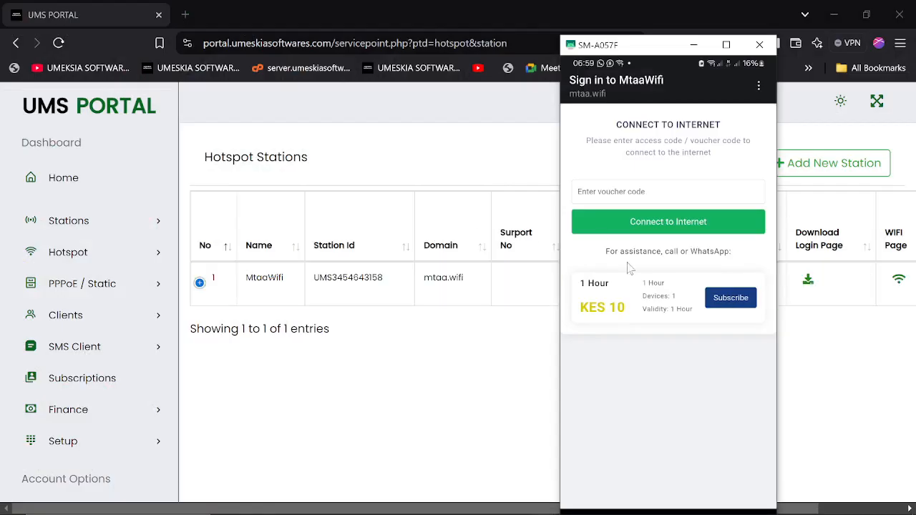
left_click(758, 44)
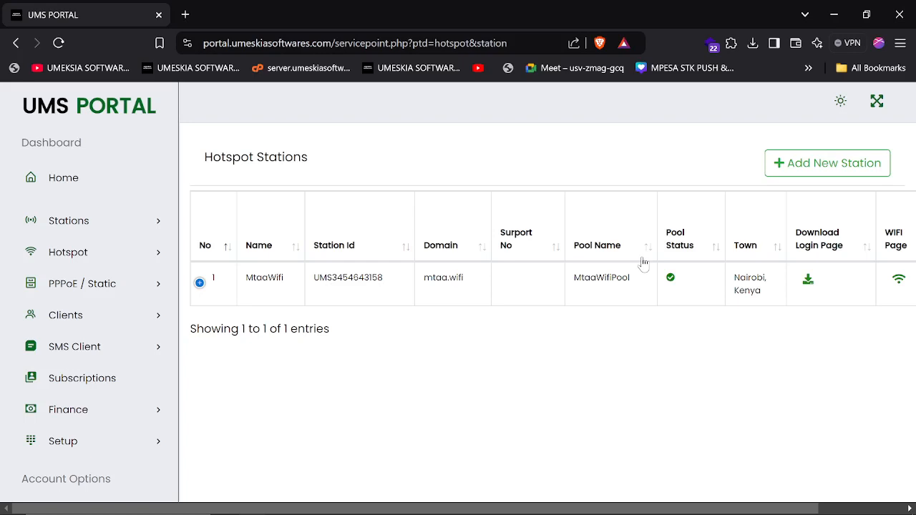
mouse_move(643, 263)
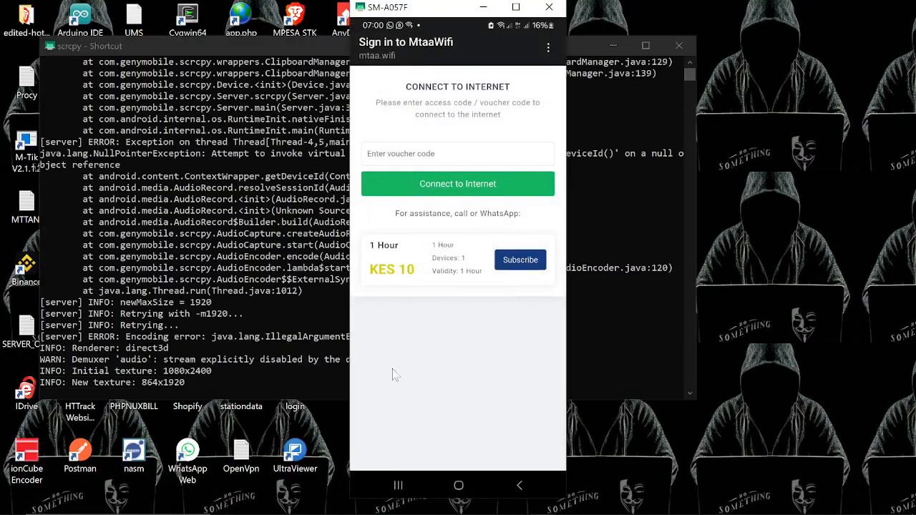
mouse_move(403, 377)
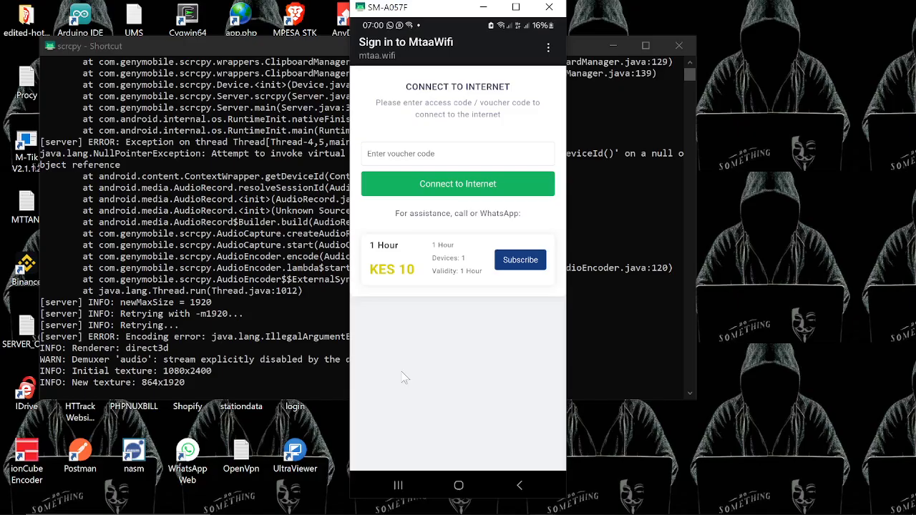
Subscribe to the 1 Hour KES 10 MtaaWifi plan and submit the M-Pesa payment
left_click(521, 261)
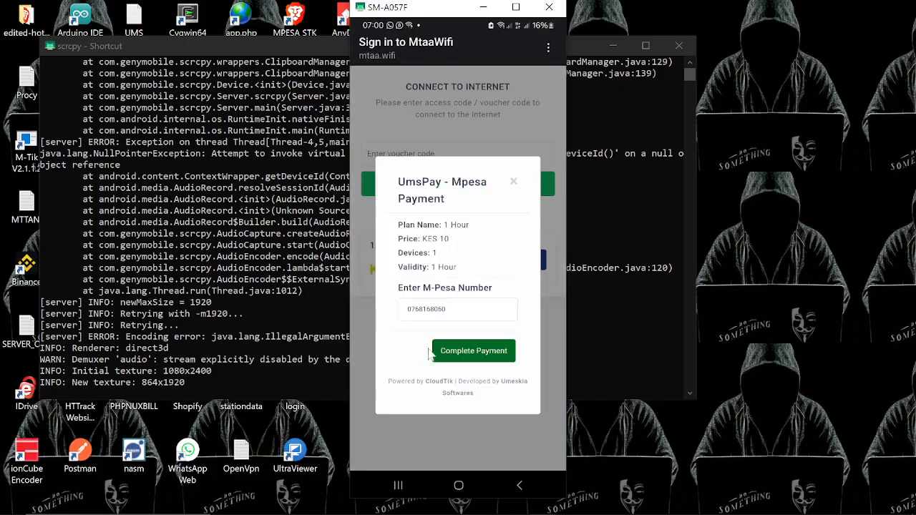
mouse_move(496, 189)
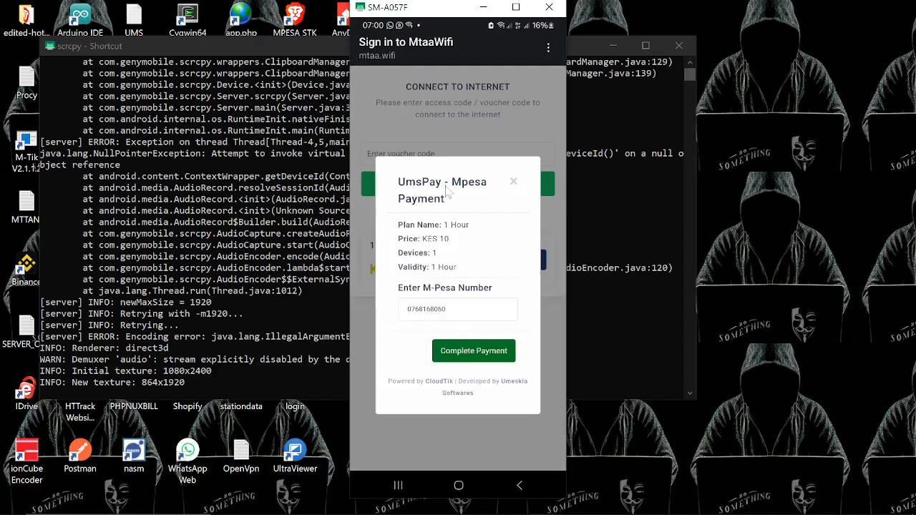
left_click(472, 350)
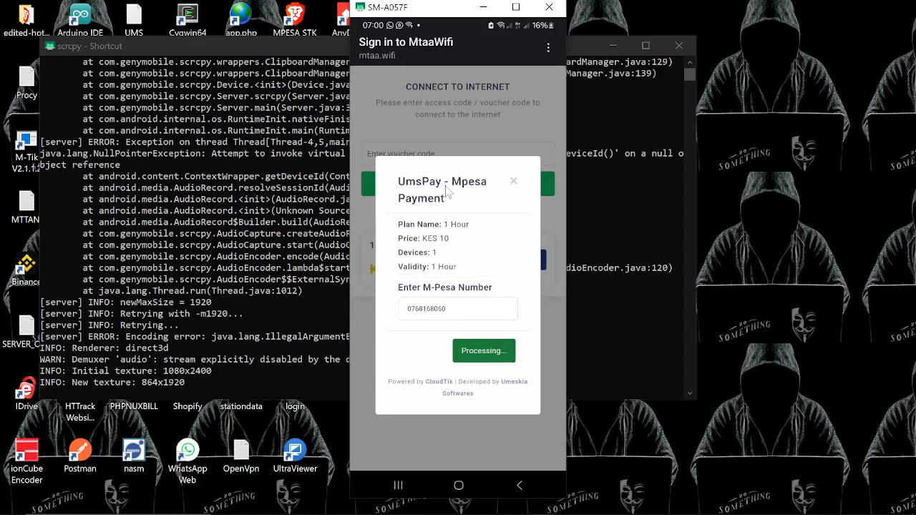
mouse_move(446, 100)
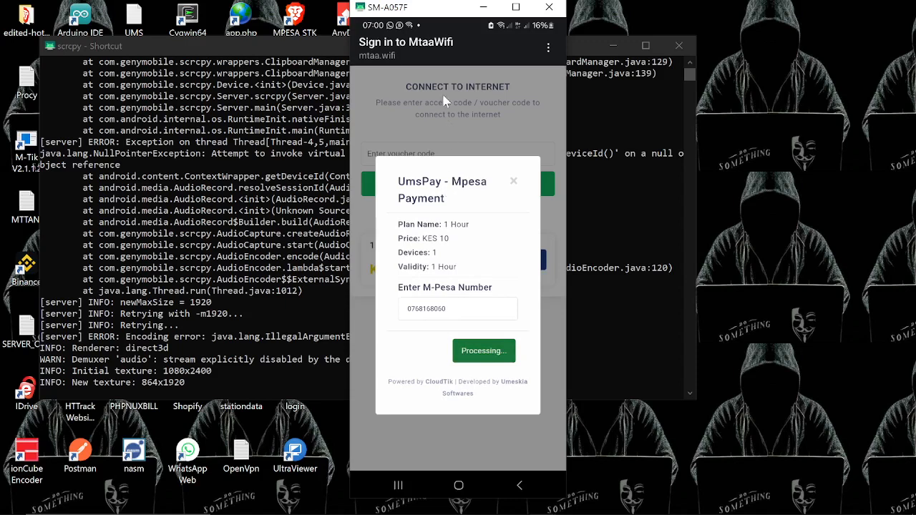
left_click(484, 350)
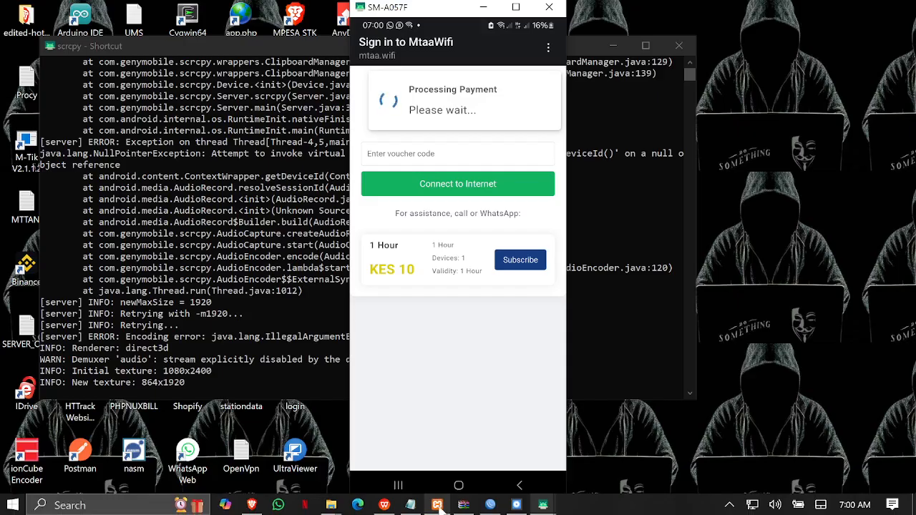
Confirm the M-Pesa prompt with reply 1 and dismiss the thank-you message so MtaaWifi connects
left_click(437, 504)
type("1")
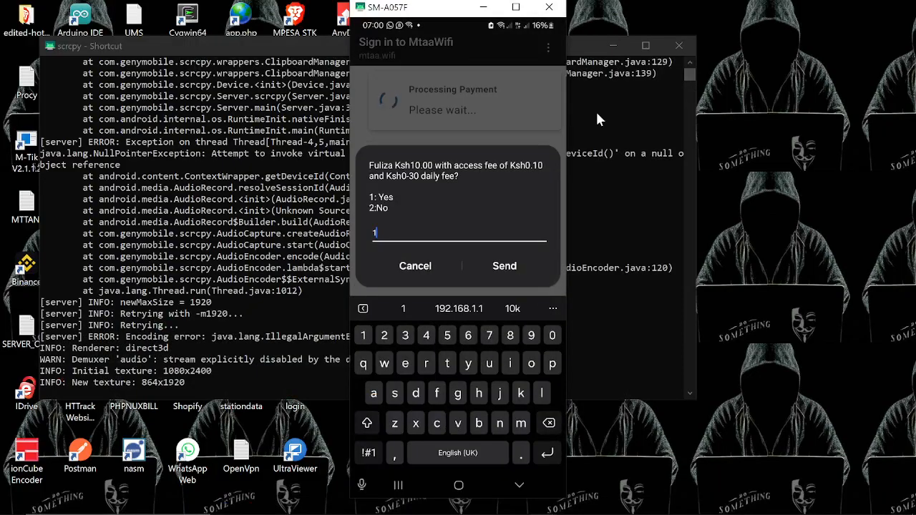
left_click(504, 265)
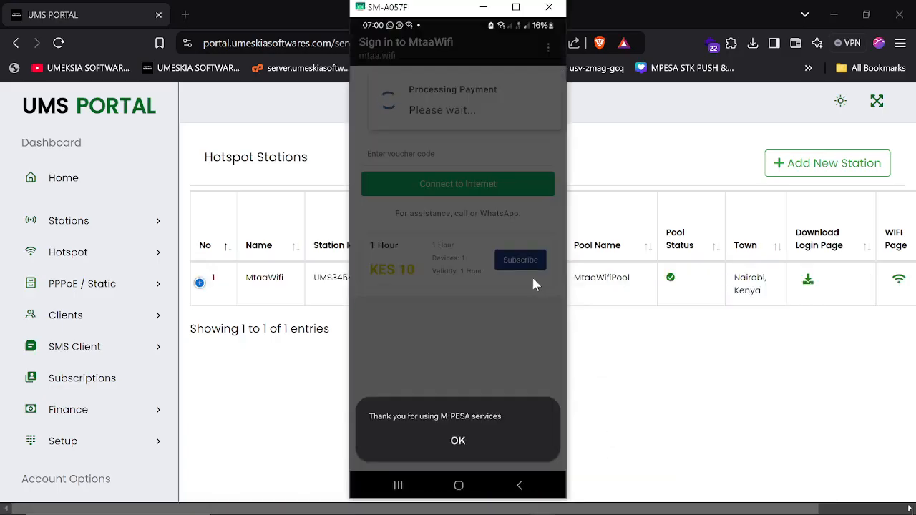
left_click(459, 441)
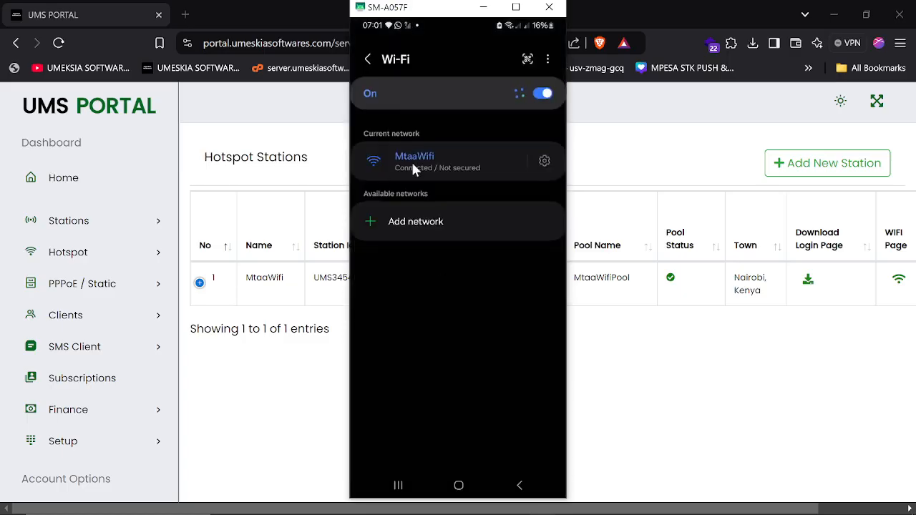
mouse_move(423, 137)
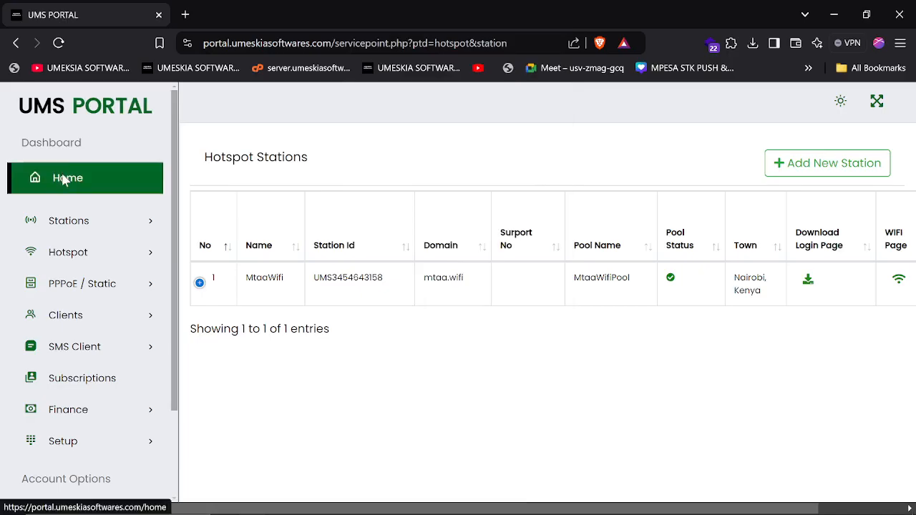
Show the home dashboard with KES 10.00 daily and monthly revenue and the annual charts
left_click(68, 177)
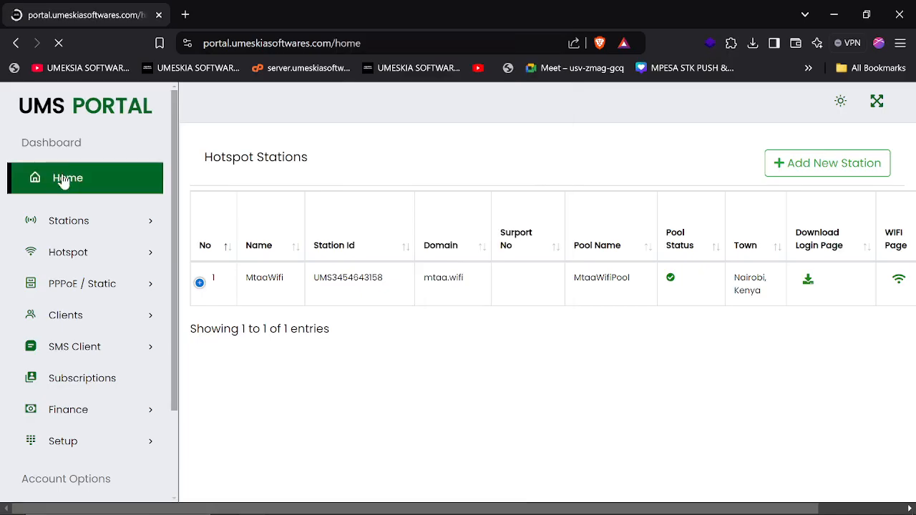
left_click(67, 177)
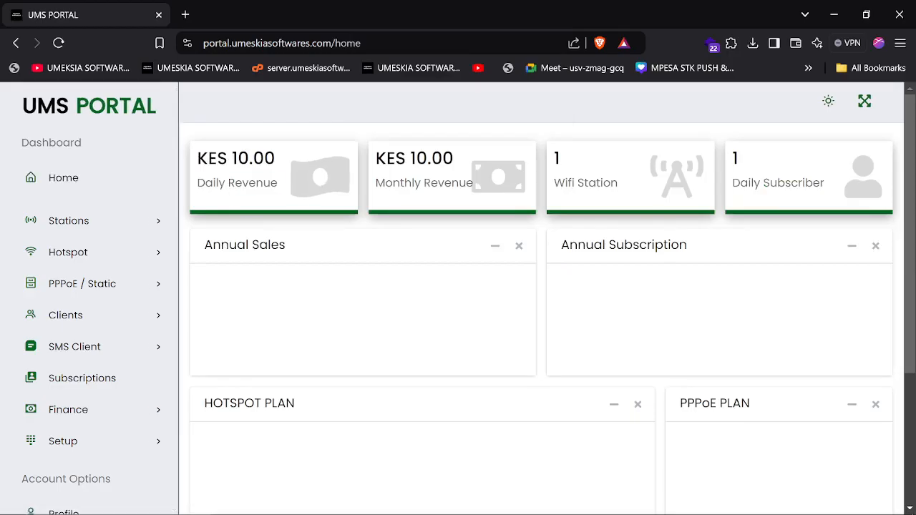
double_click(238, 184)
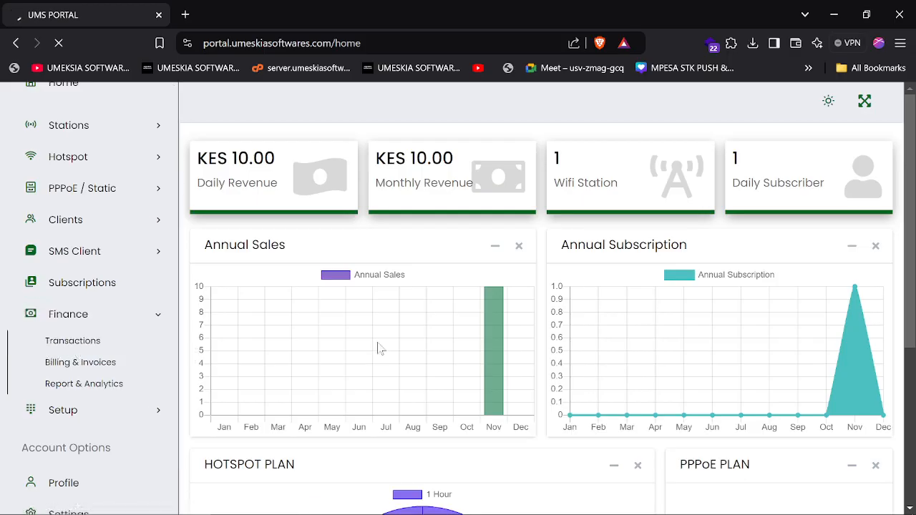
Review the single MtaaWifi 1 HOUR hotspot payment under Finance > Transactions, then go back to the dashboard
left_click(73, 341)
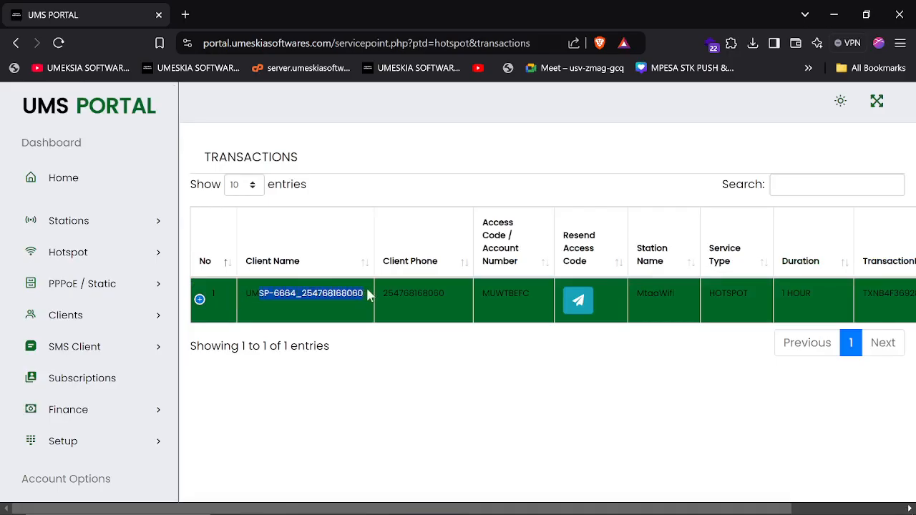
double_click(414, 292)
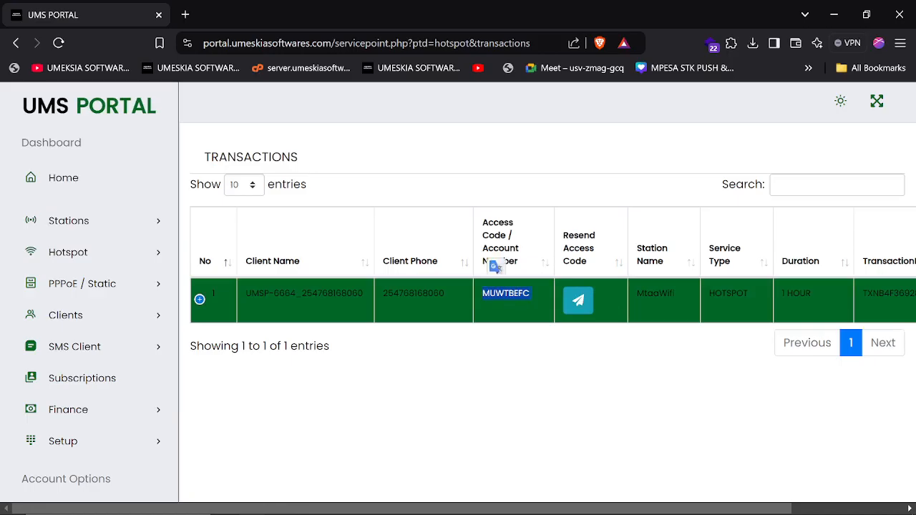
left_click(68, 178)
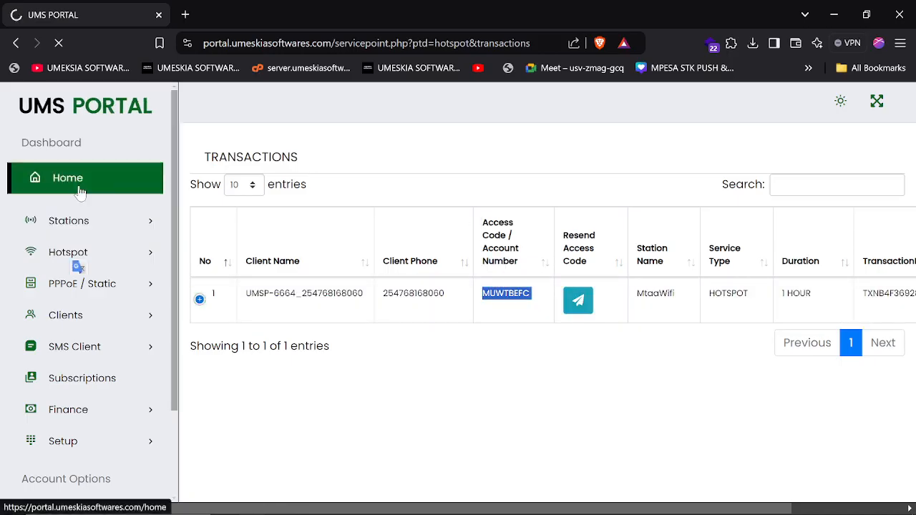
left_click(68, 178)
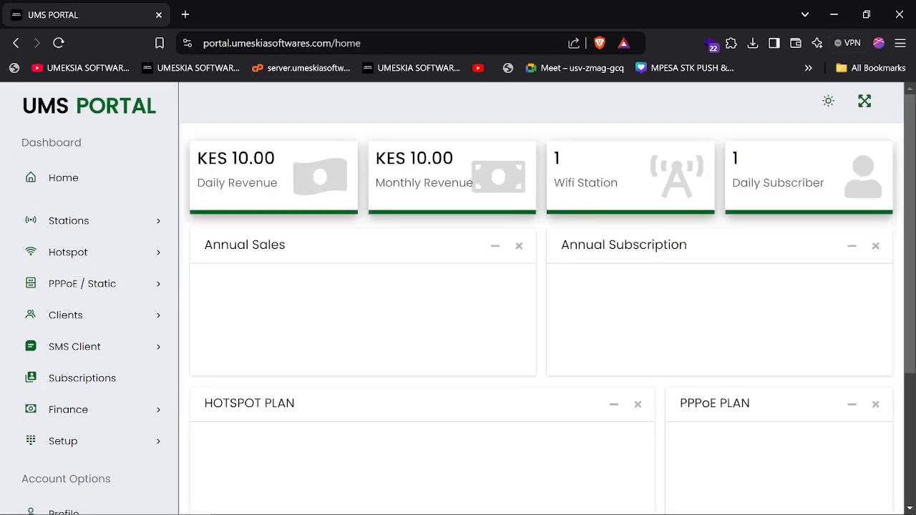
left_click(79, 347)
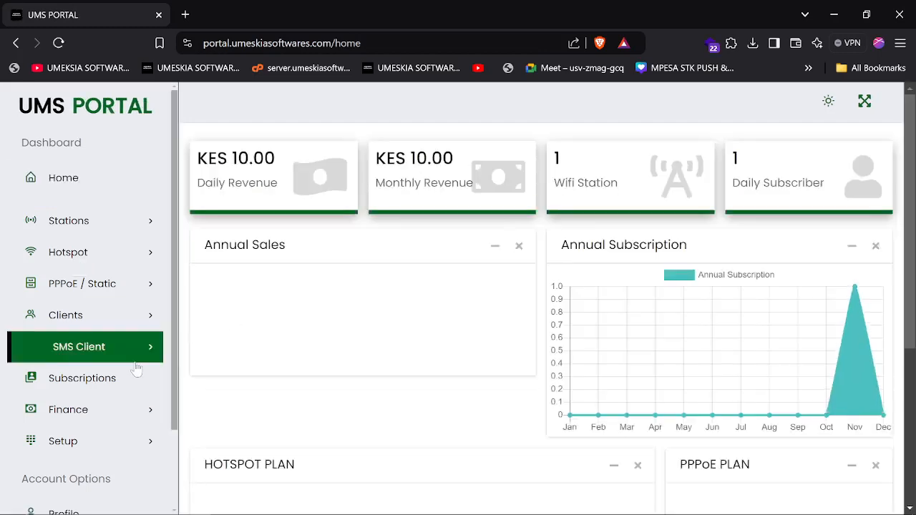